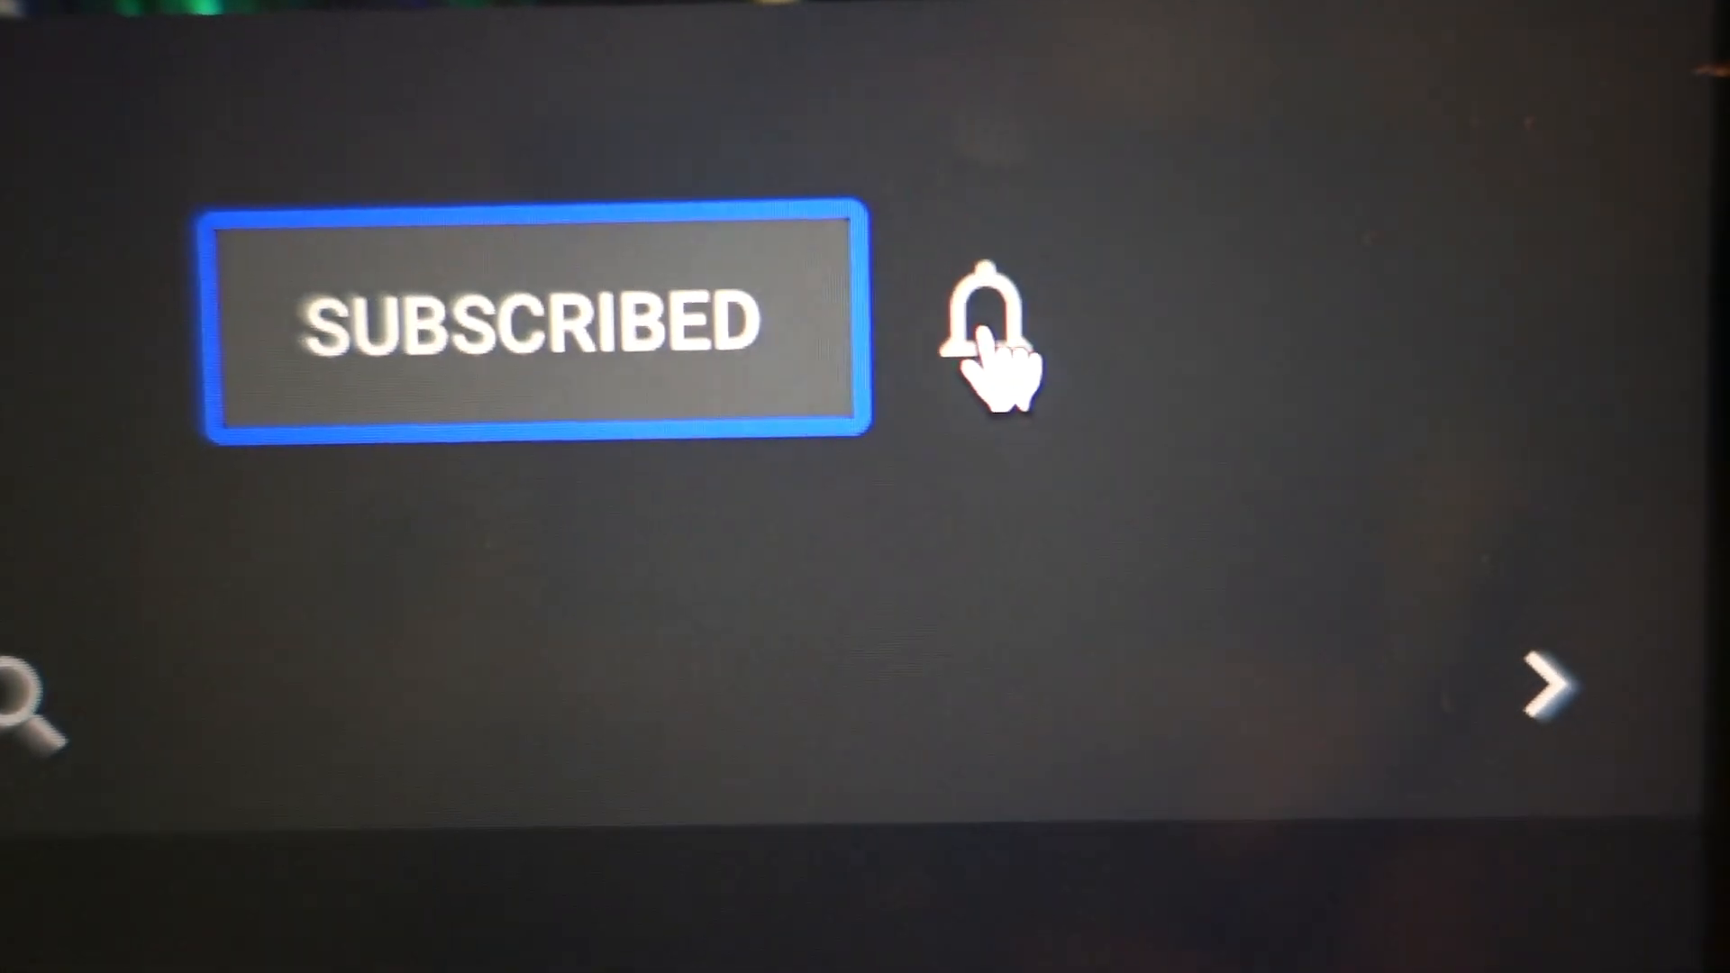
Open the subscribed channel's bell menu to show All, Personalized and None notification options
left_click(982, 330)
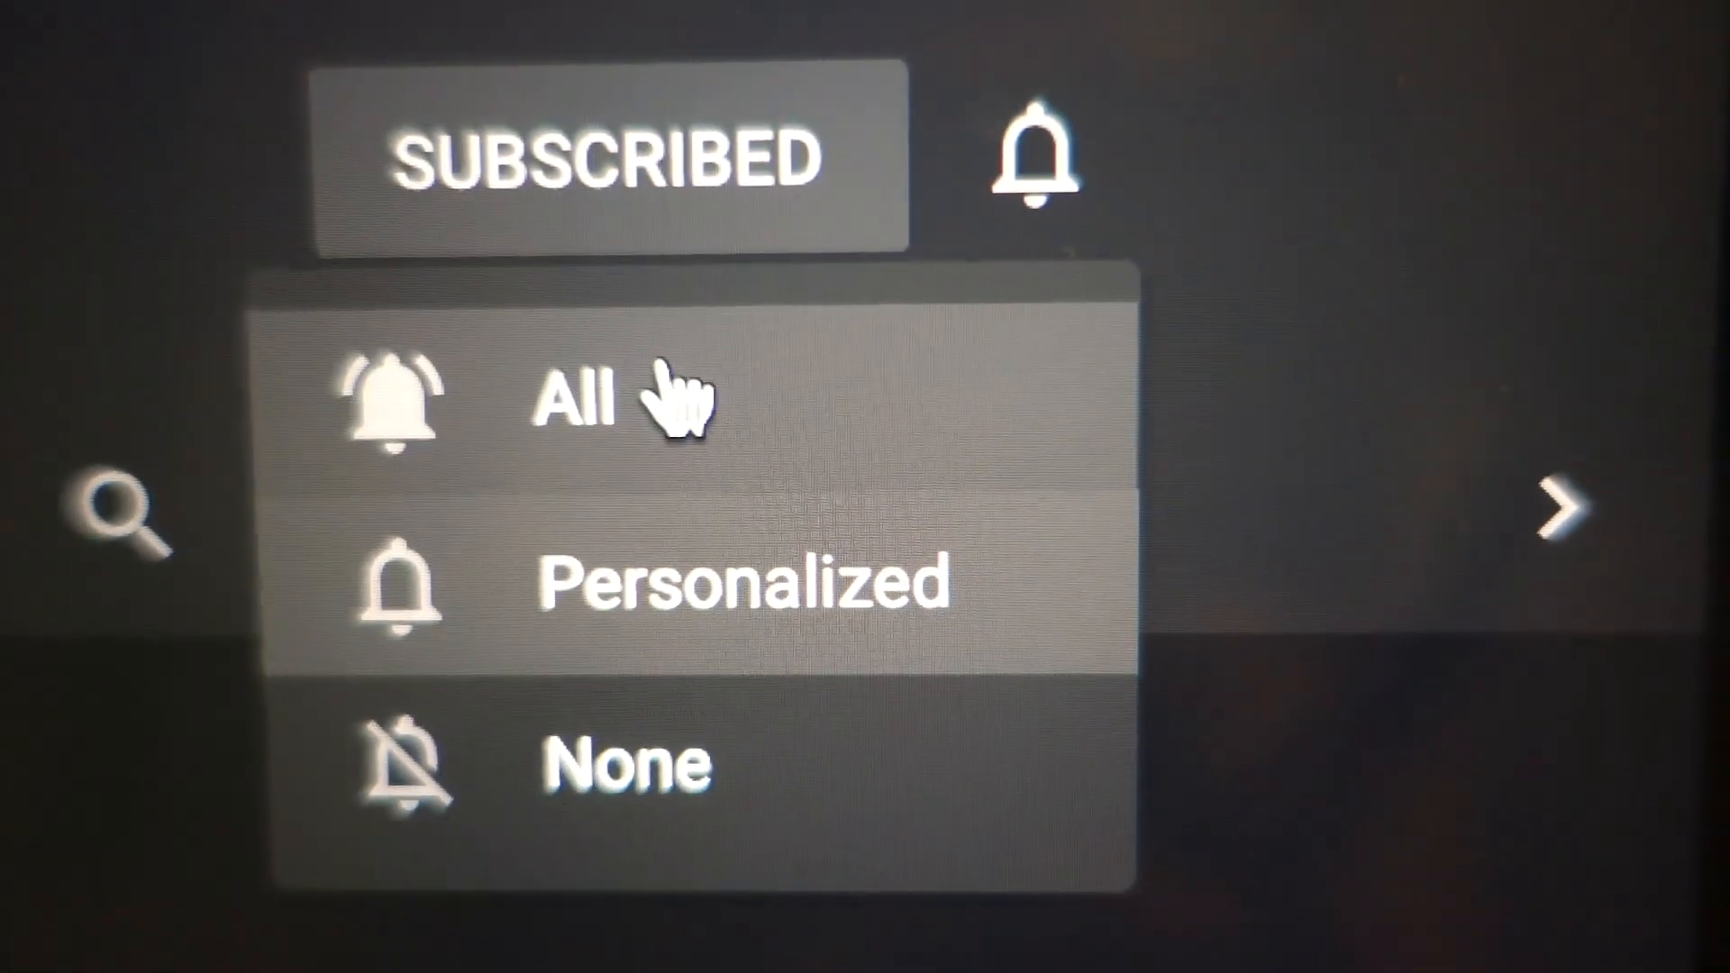